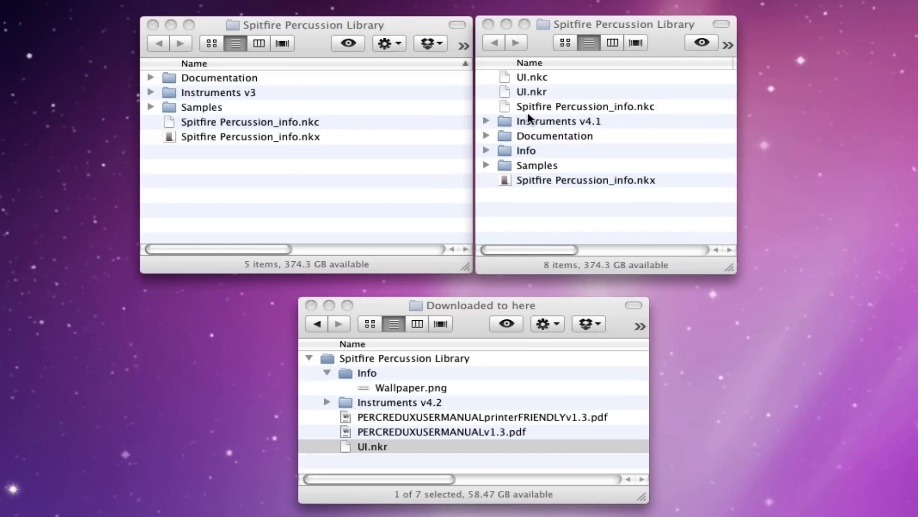
mouse_move(544, 310)
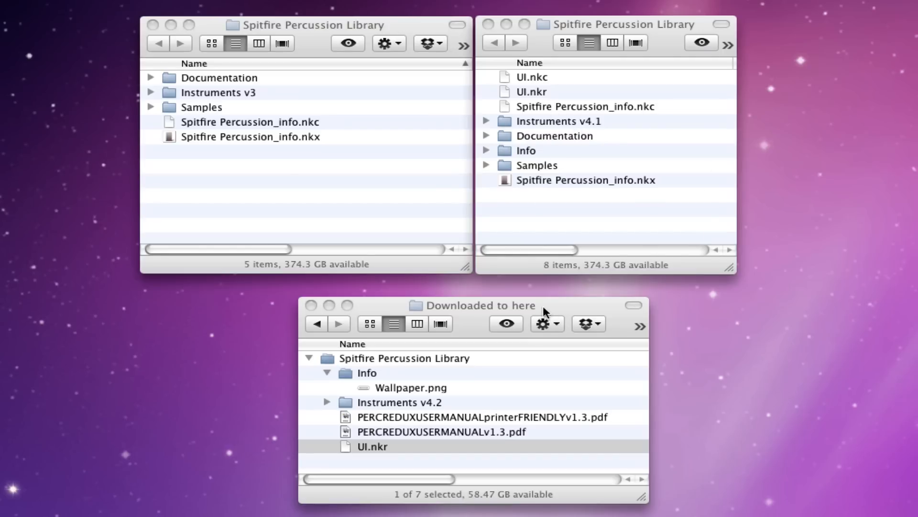
mouse_move(568, 314)
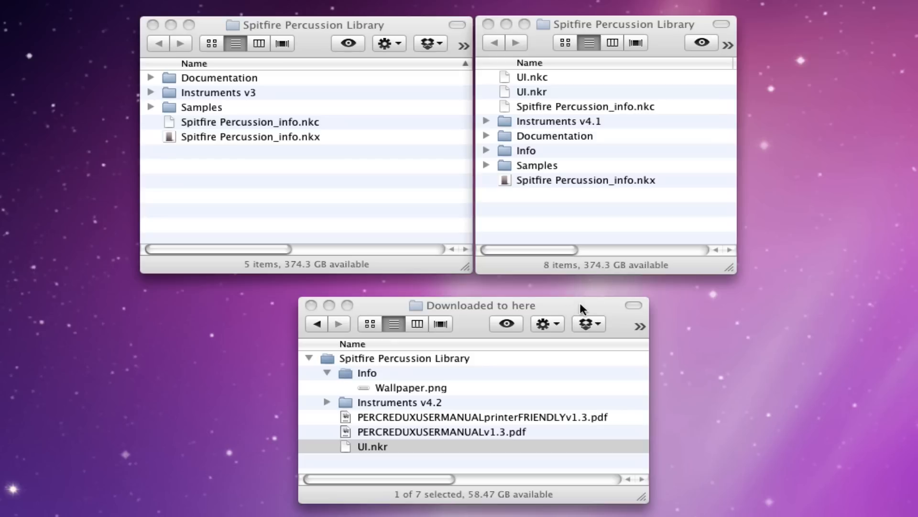
mouse_move(580, 309)
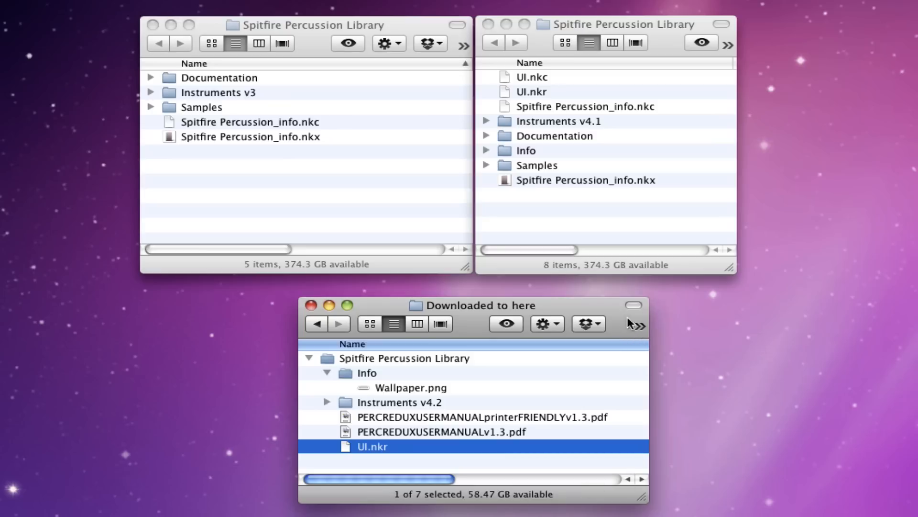
mouse_move(348, 365)
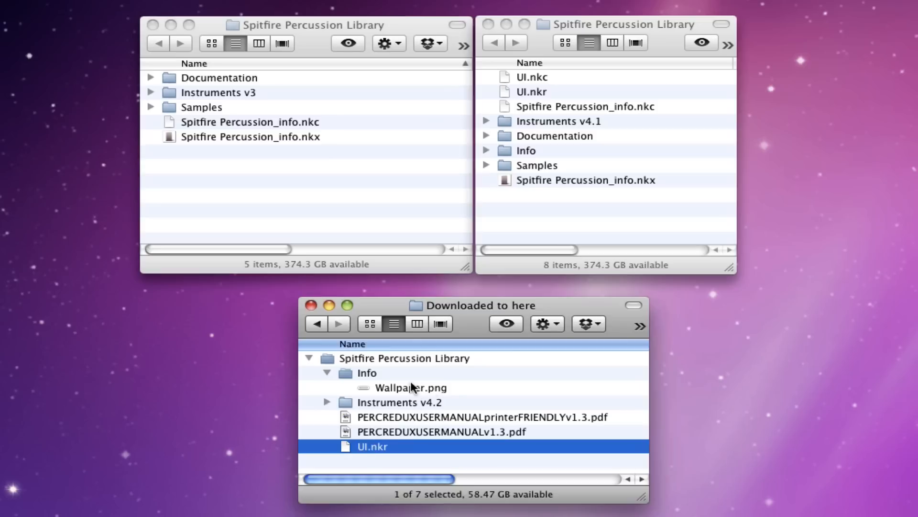
mouse_move(417, 373)
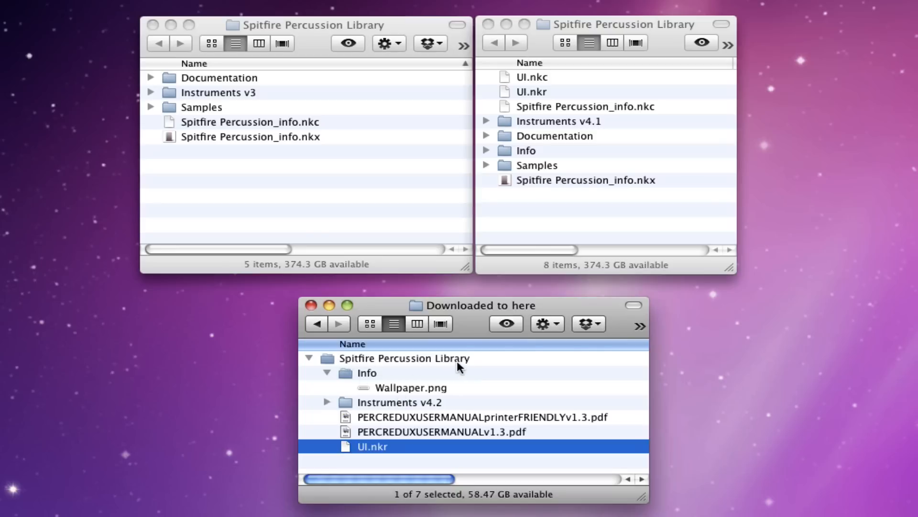
mouse_move(363, 361)
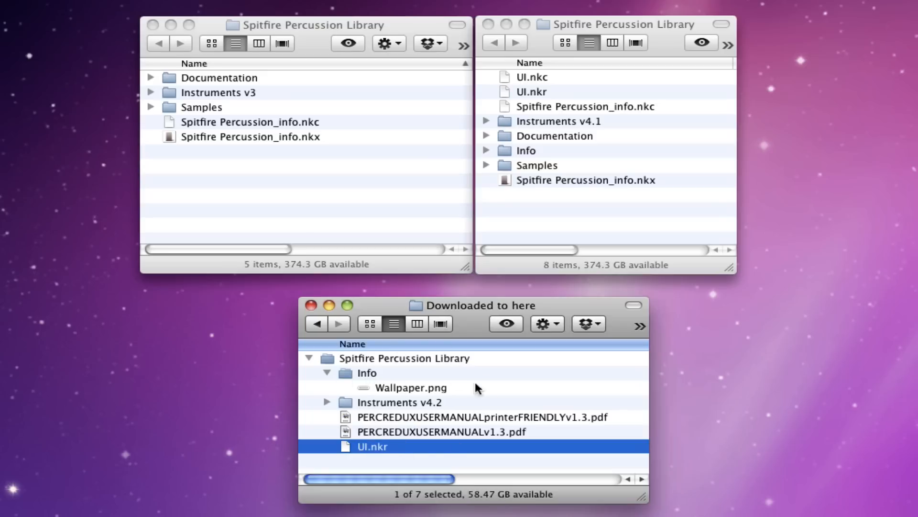
mouse_move(310, 196)
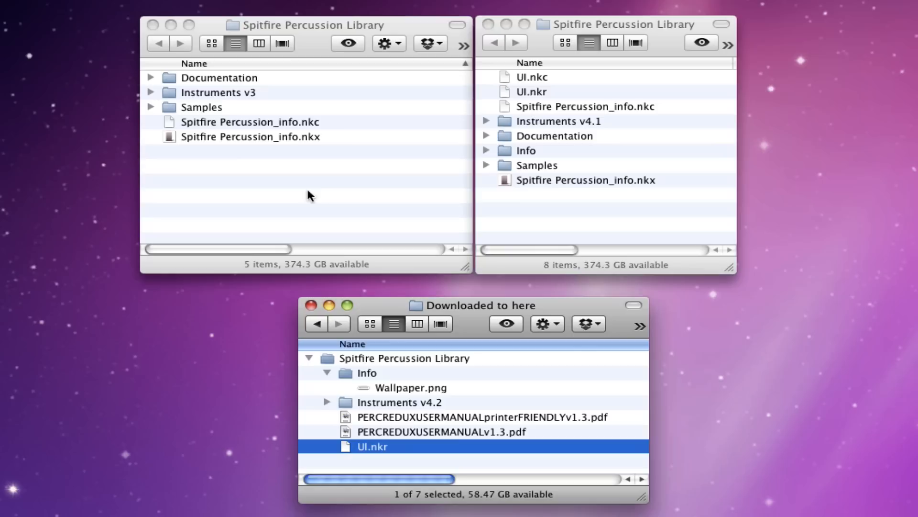
mouse_move(300, 66)
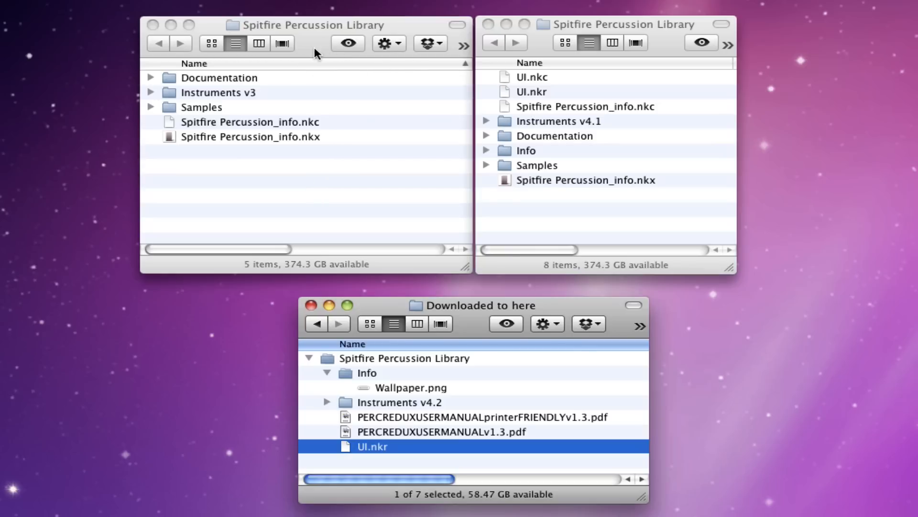
mouse_move(227, 85)
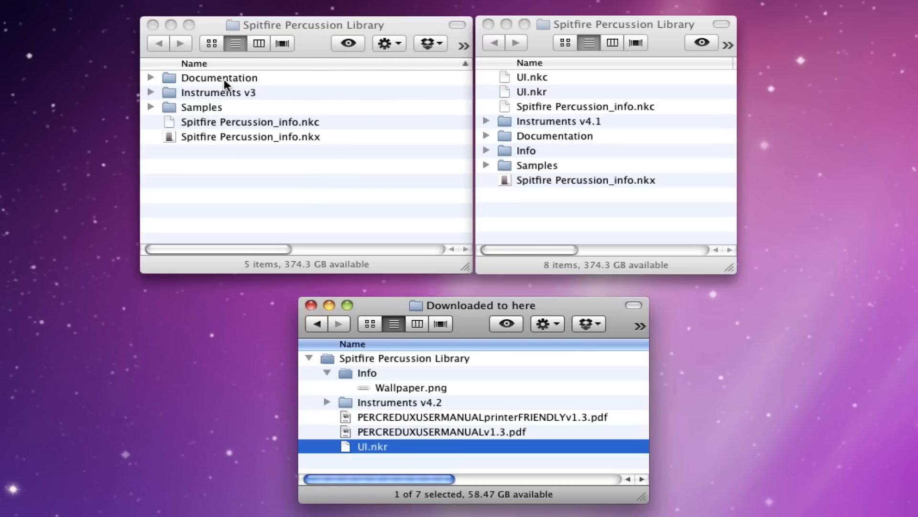
mouse_move(217, 99)
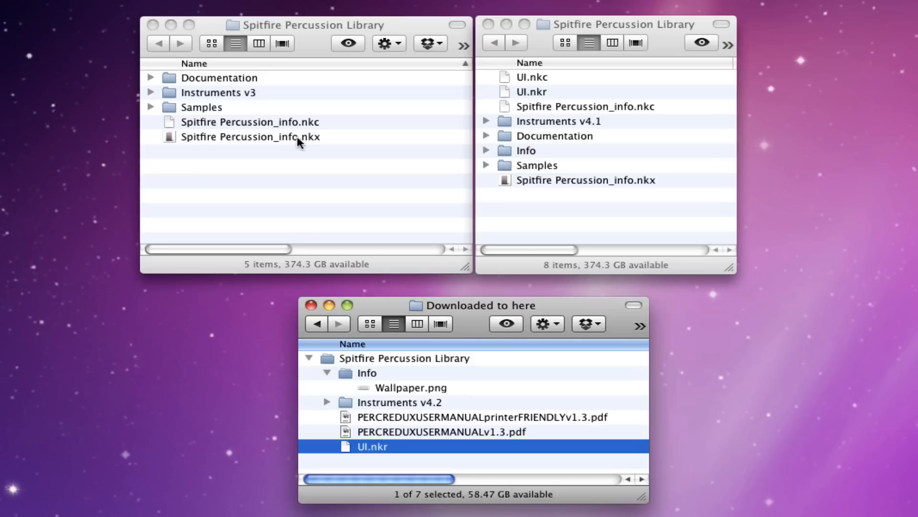
mouse_move(303, 142)
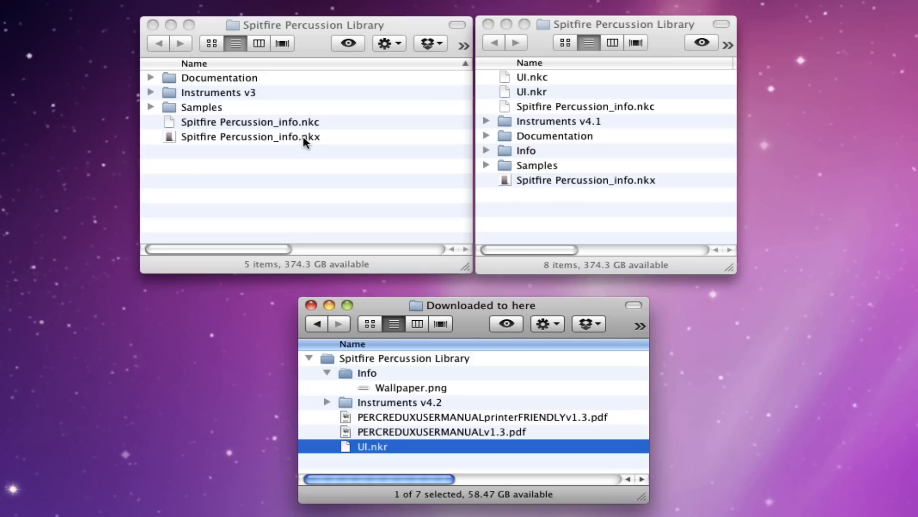
mouse_move(667, 45)
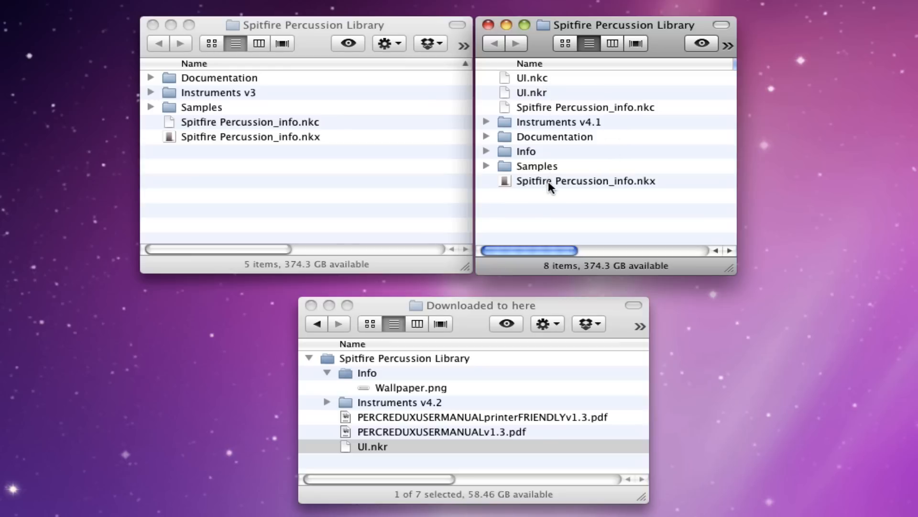
Sort the Instruments v4.1 library window alphabetically by the Name column.
click(528, 64)
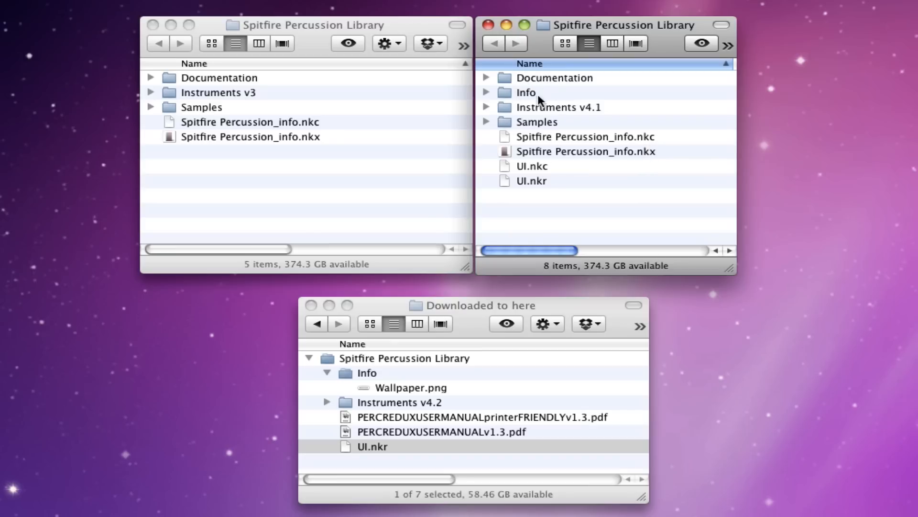
mouse_move(488, 99)
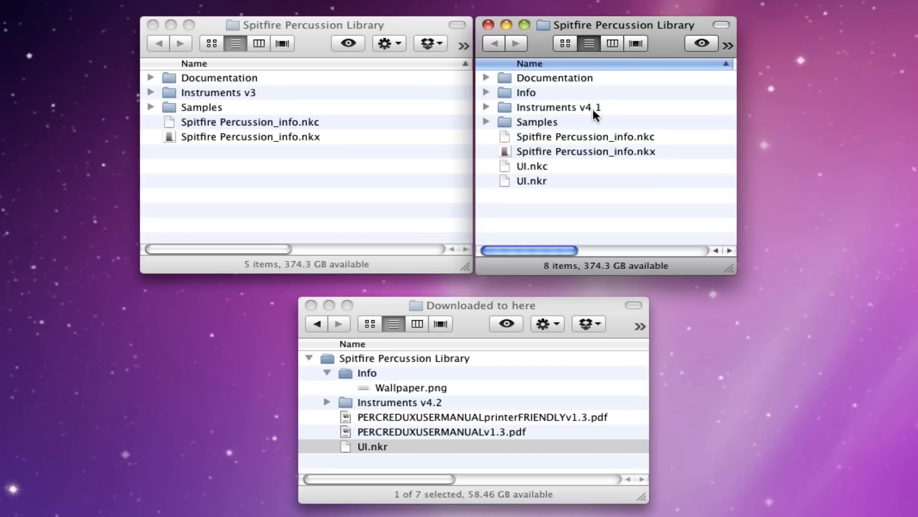
mouse_move(567, 174)
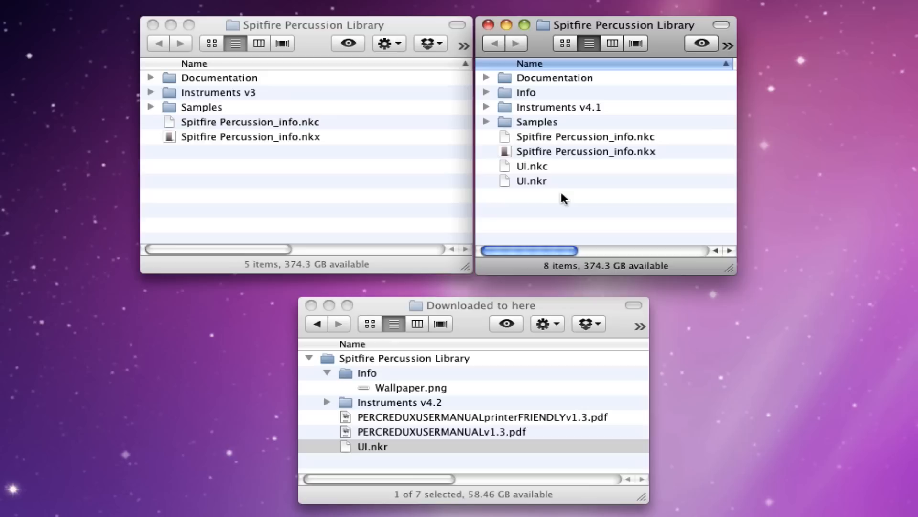
mouse_move(580, 196)
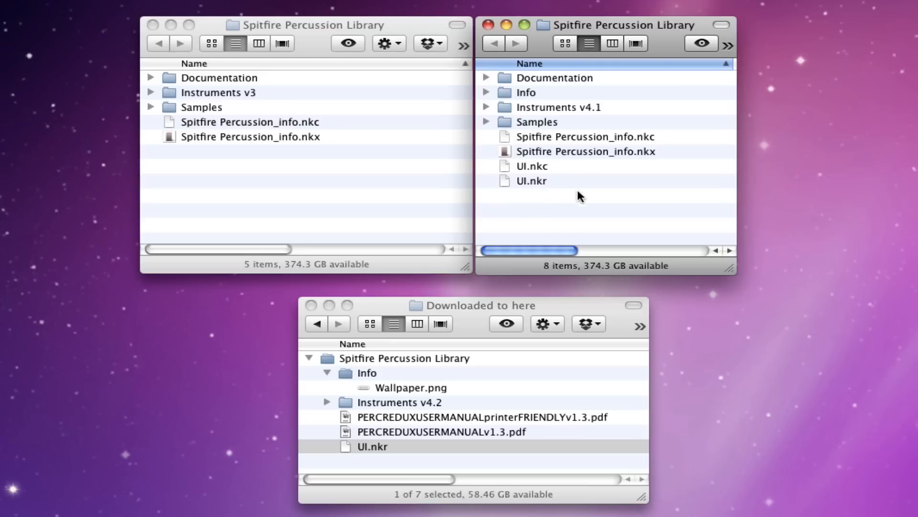
mouse_move(535, 118)
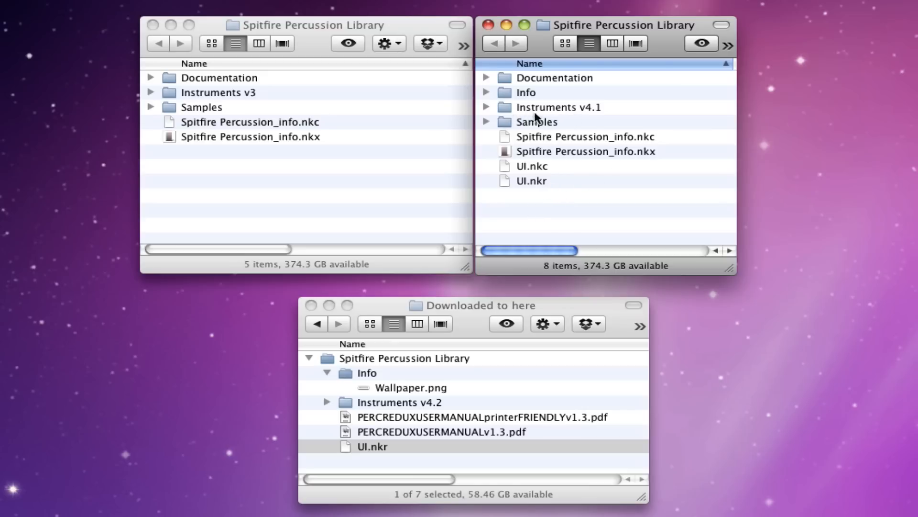
mouse_move(532, 106)
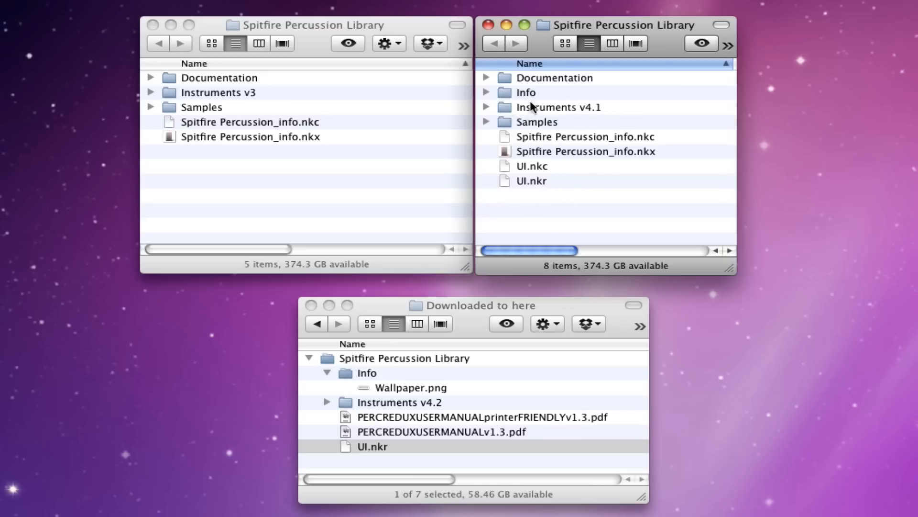
mouse_move(605, 124)
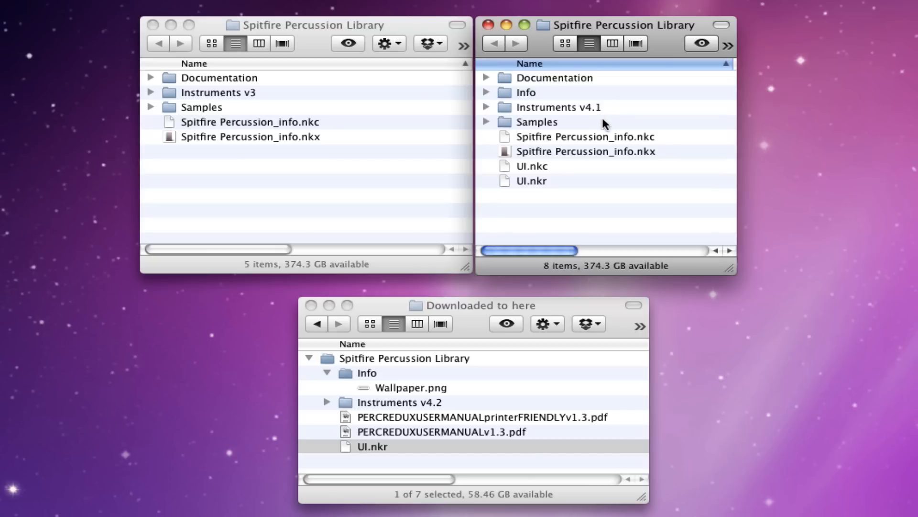
mouse_move(583, 195)
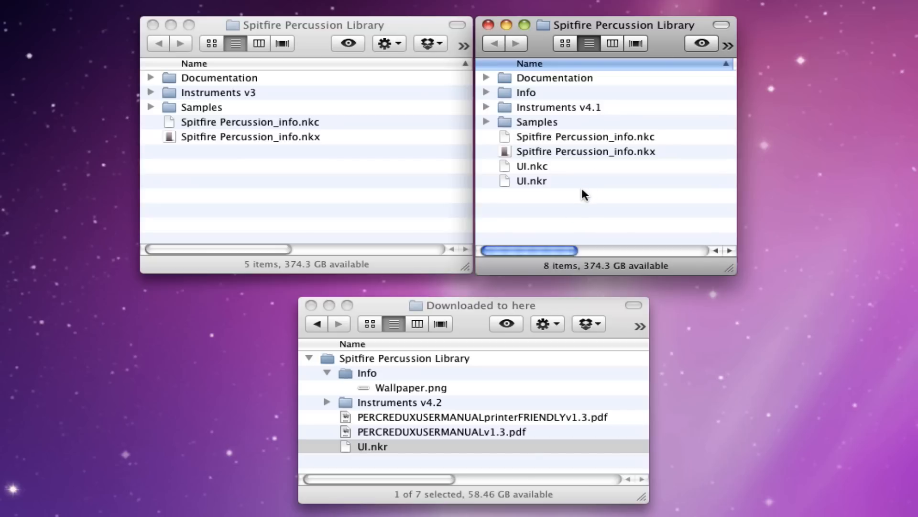
mouse_move(569, 212)
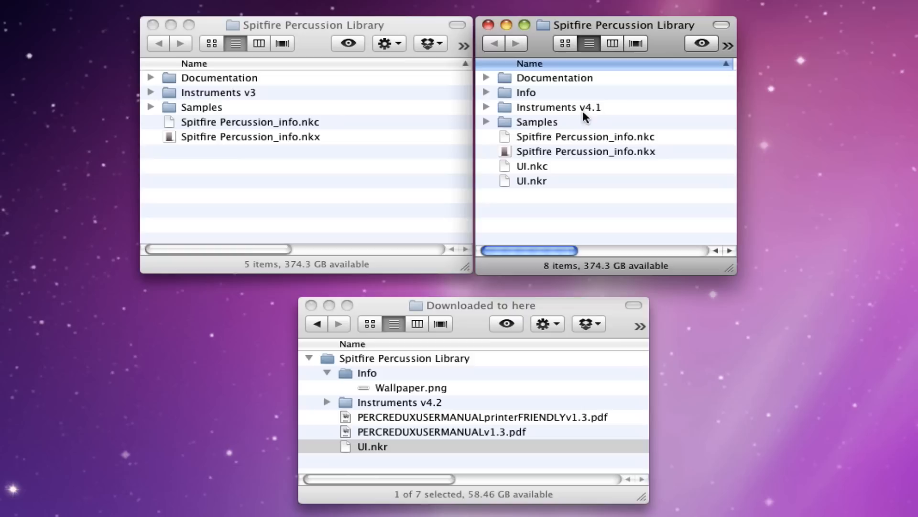
mouse_move(606, 116)
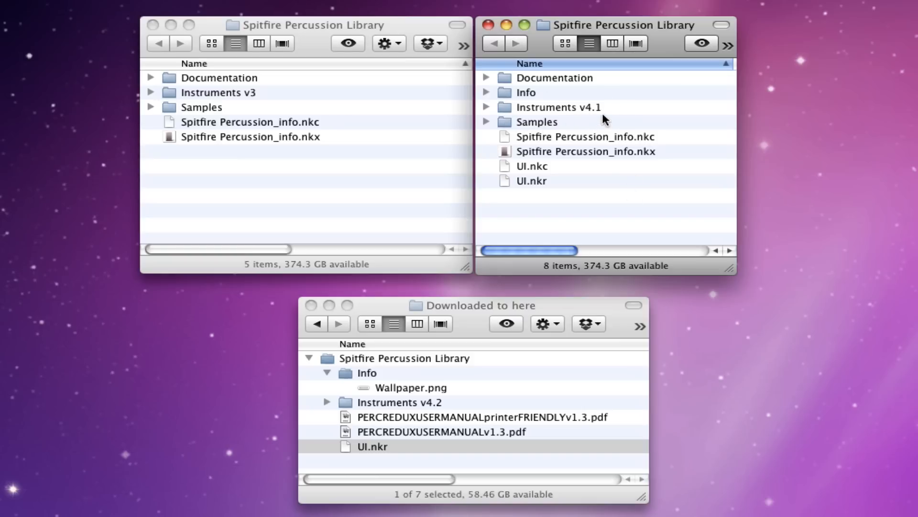
mouse_move(578, 179)
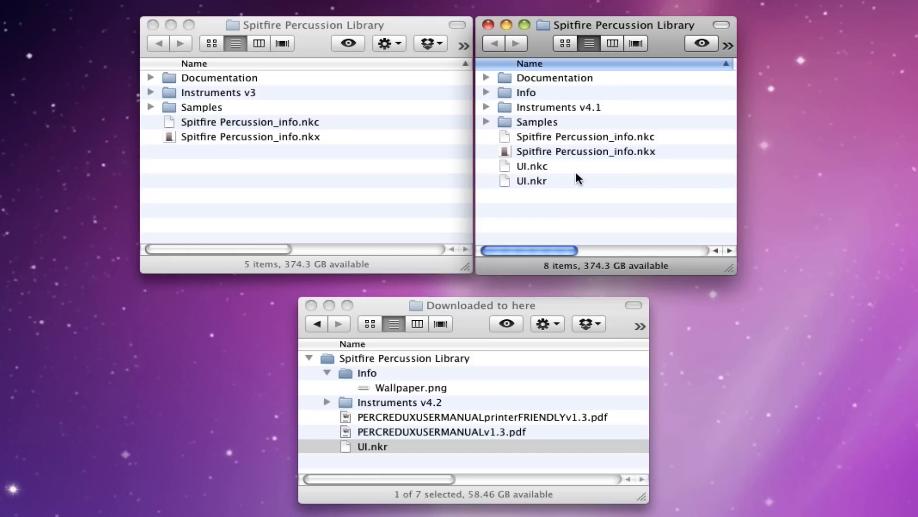
mouse_move(310, 79)
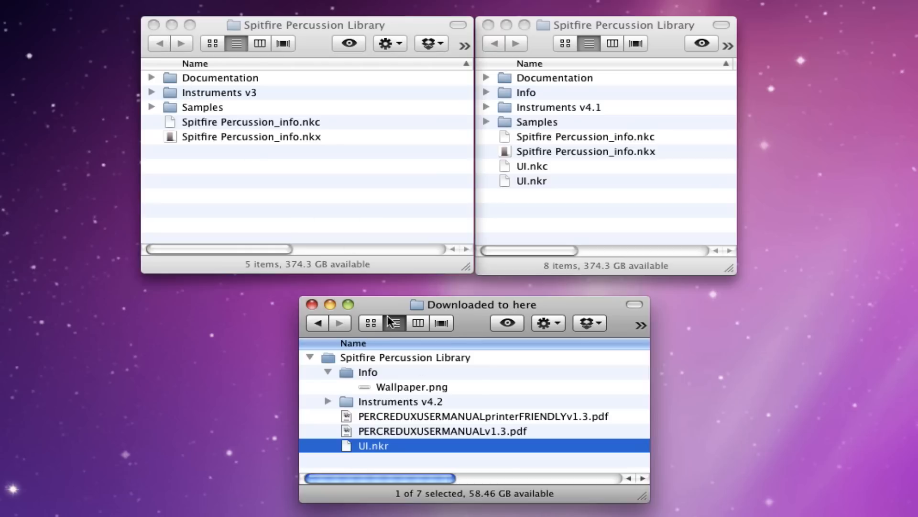
Copy Instruments v4.2 and the new UI.nkr into the v3 Spitfire Percussion Library folder.
click(439, 416)
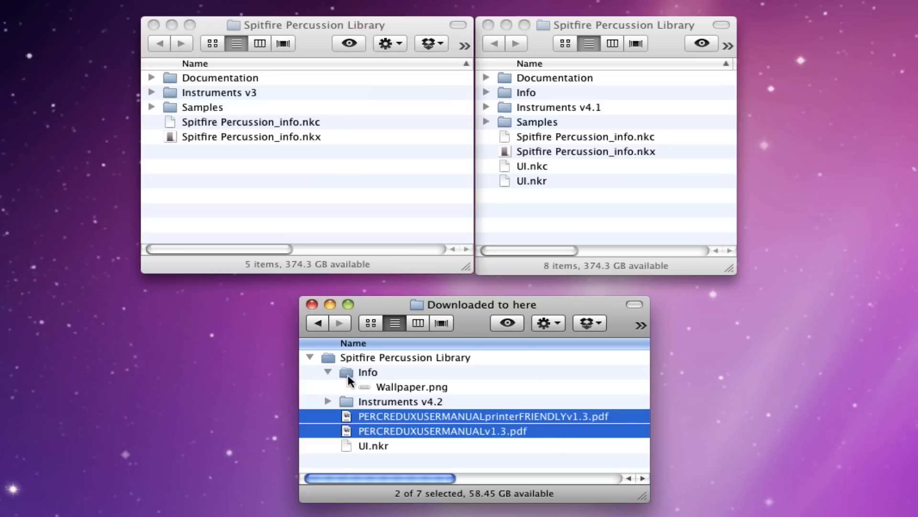
click(367, 372)
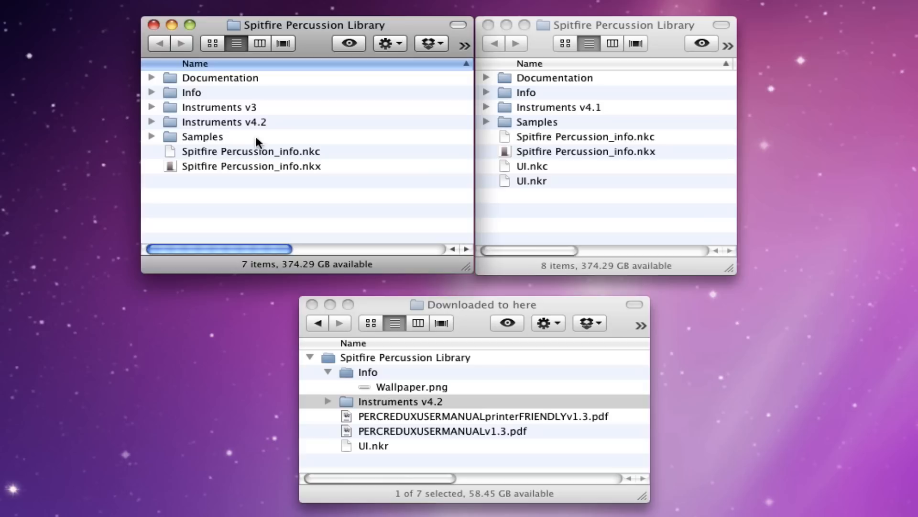
mouse_move(185, 92)
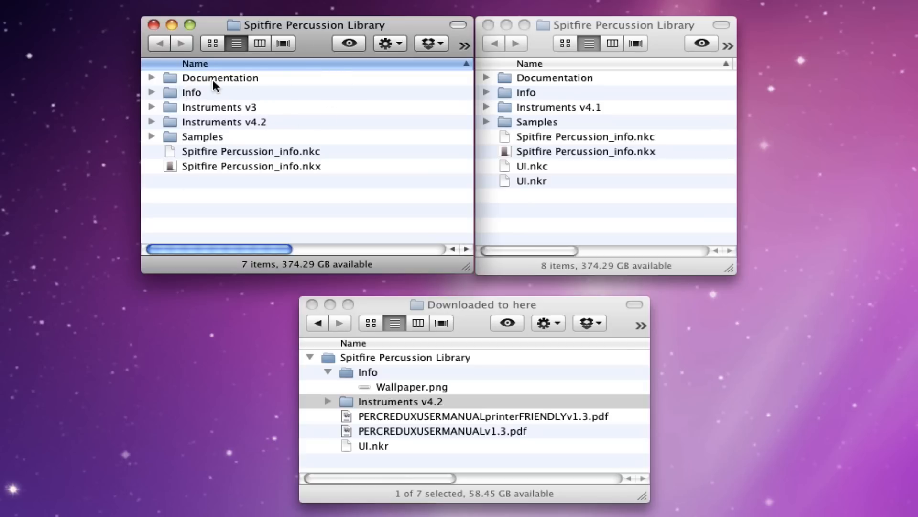
mouse_move(241, 127)
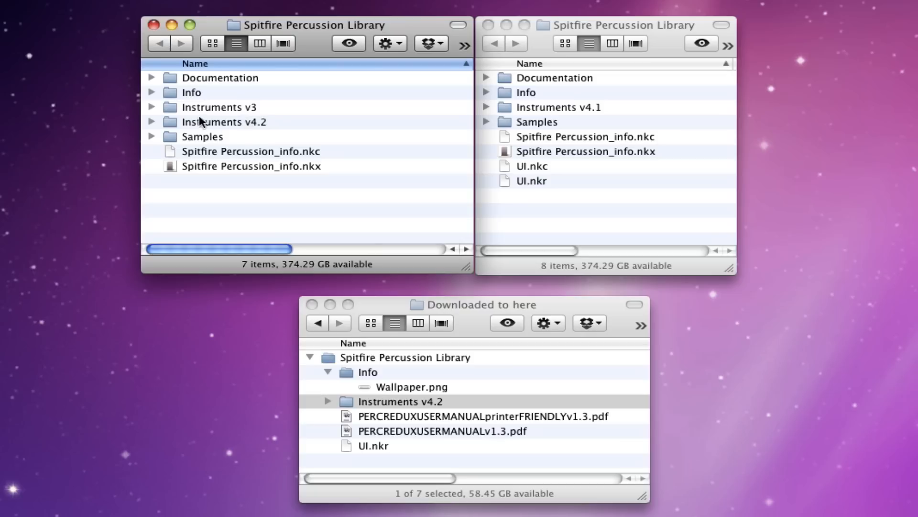
mouse_move(267, 128)
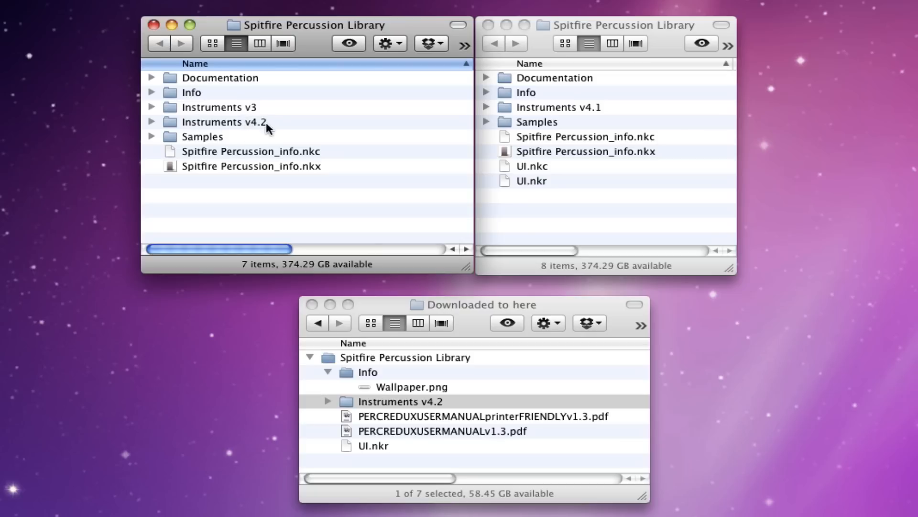
mouse_move(242, 111)
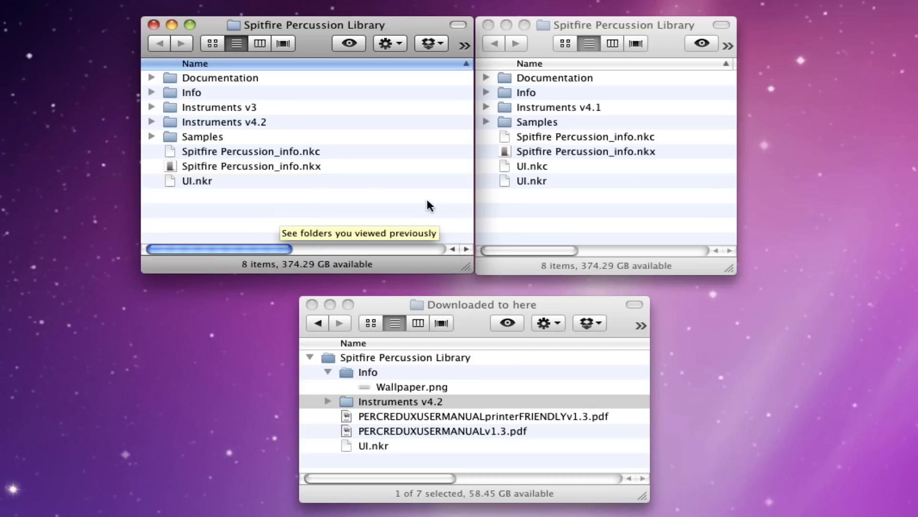
mouse_move(228, 105)
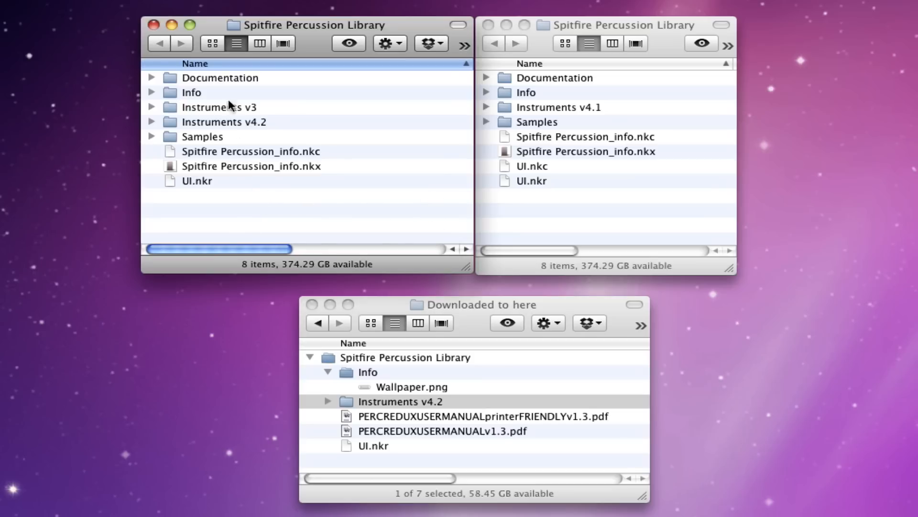
mouse_move(221, 186)
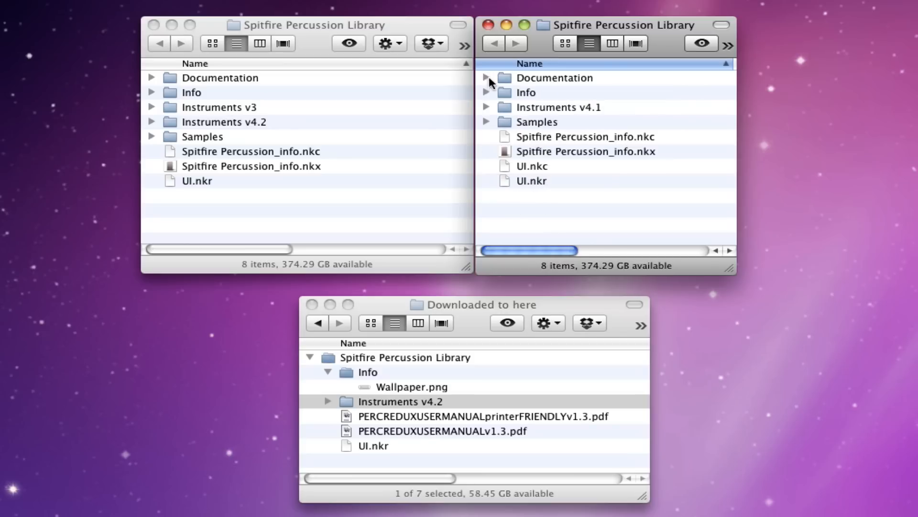
mouse_move(620, 431)
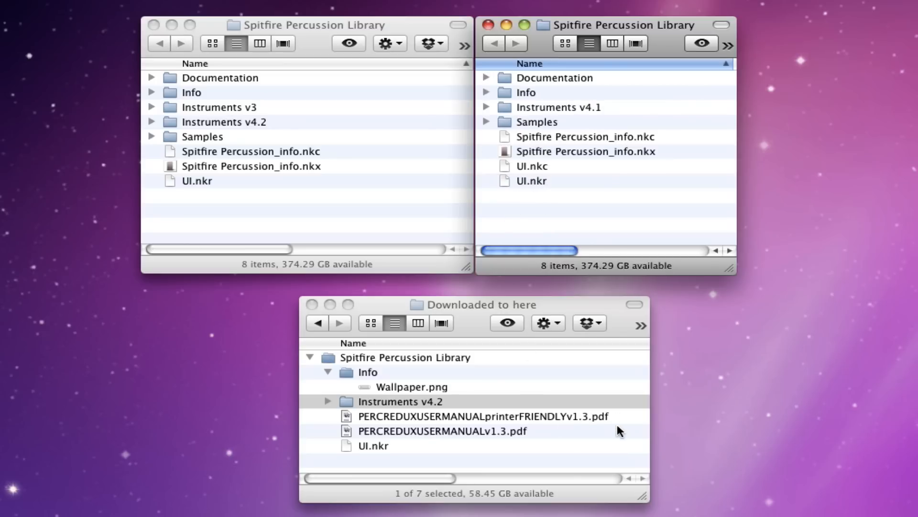
click(443, 430)
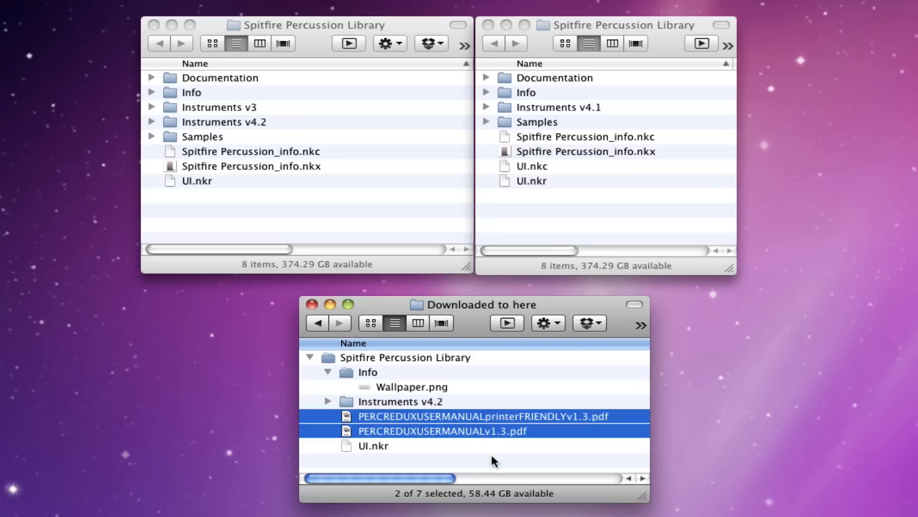
mouse_move(472, 442)
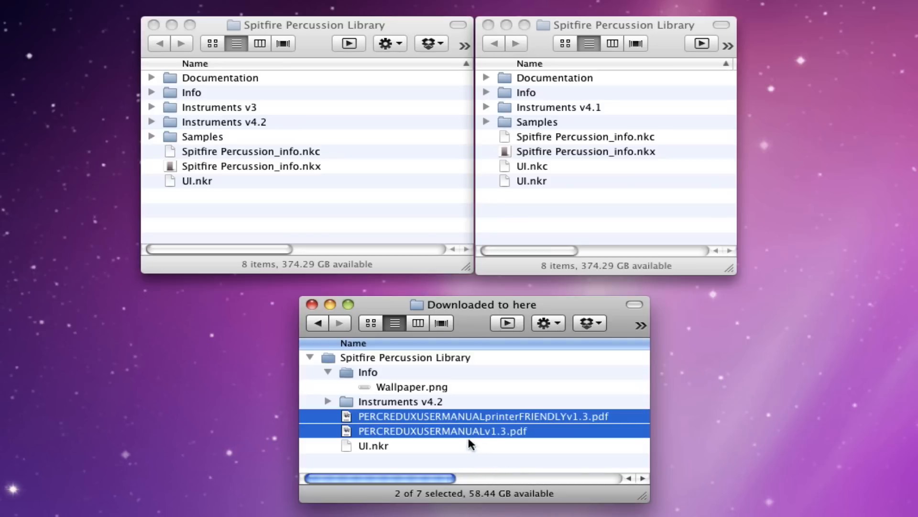
mouse_move(535, 98)
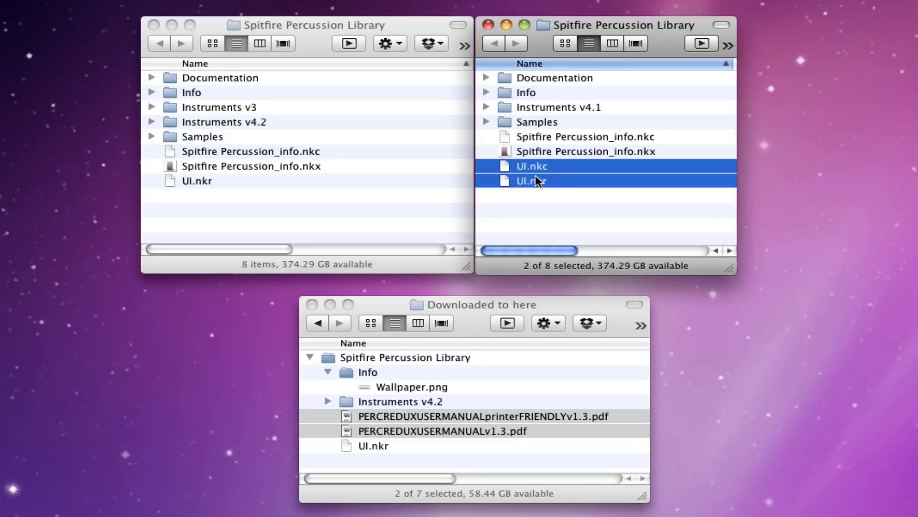
mouse_move(531, 187)
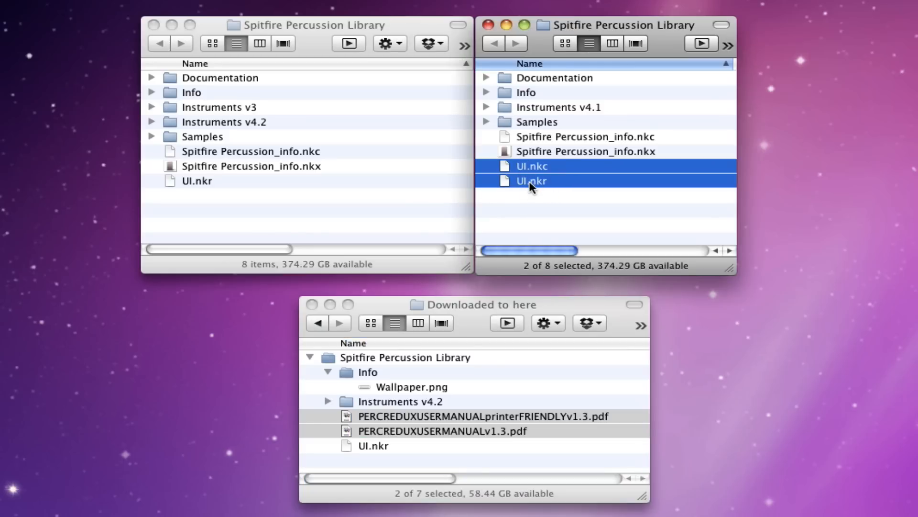
Move the old UI.nkc and UI.nkr files in the v4.1 library folder to the Trash.
right_click(530, 181)
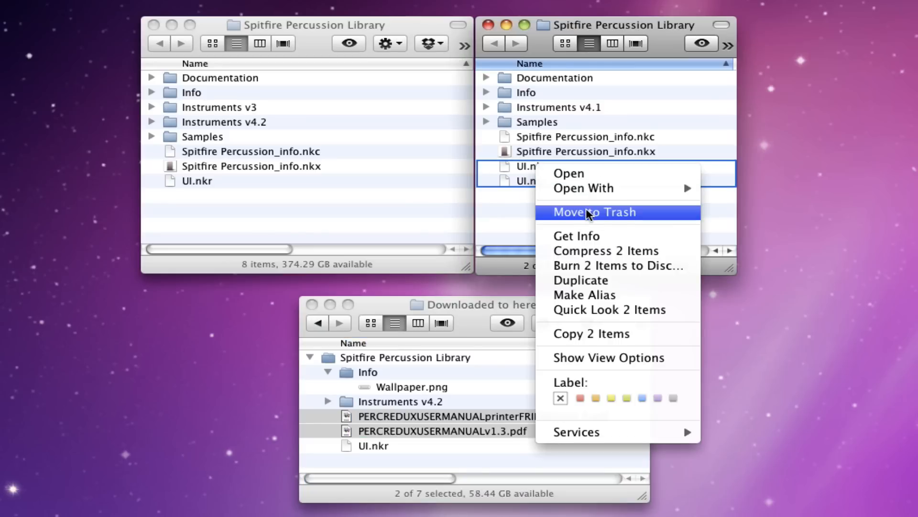
click(593, 212)
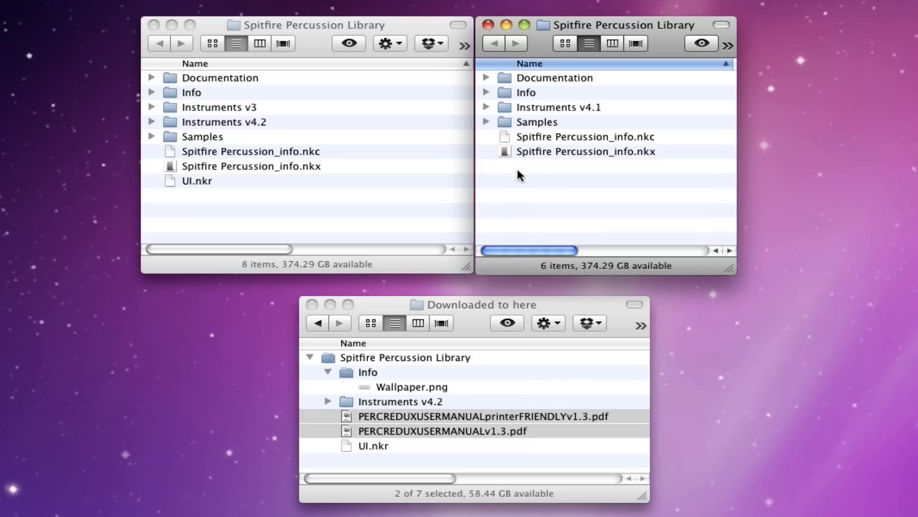
mouse_move(218, 195)
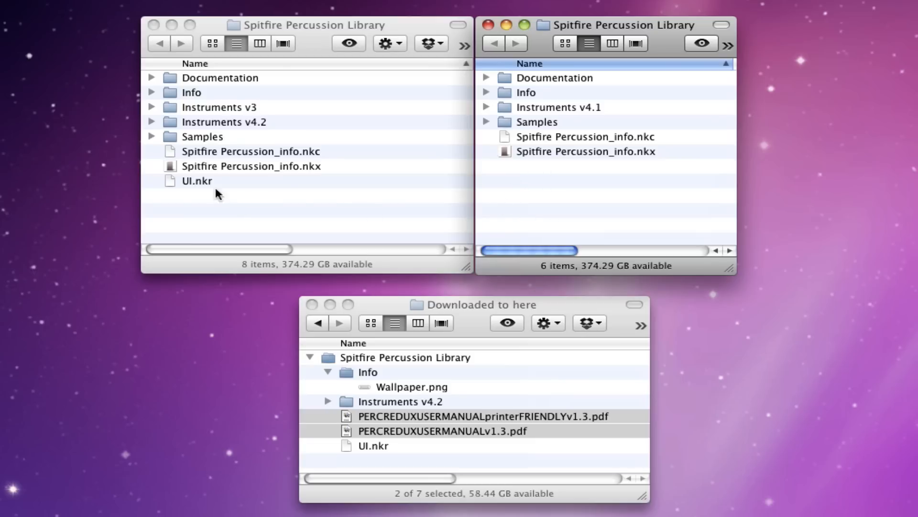
mouse_move(325, 274)
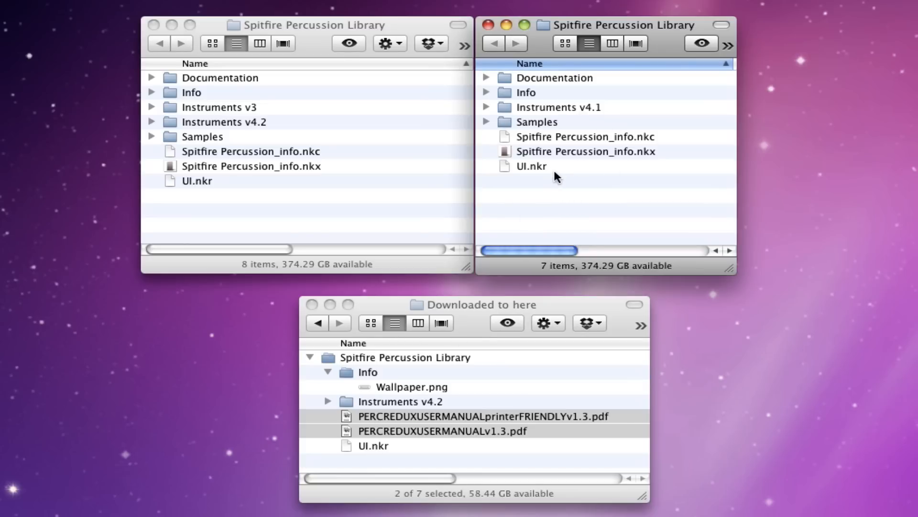
mouse_move(557, 77)
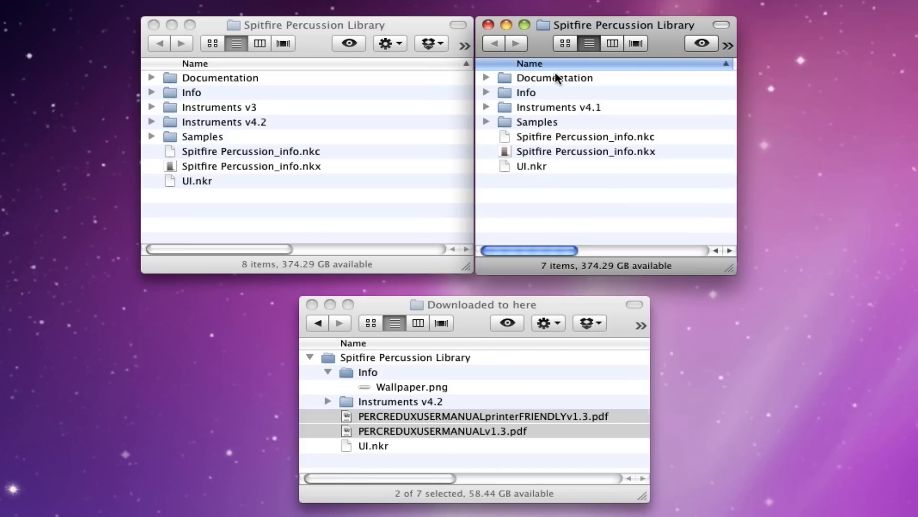
mouse_move(500, 294)
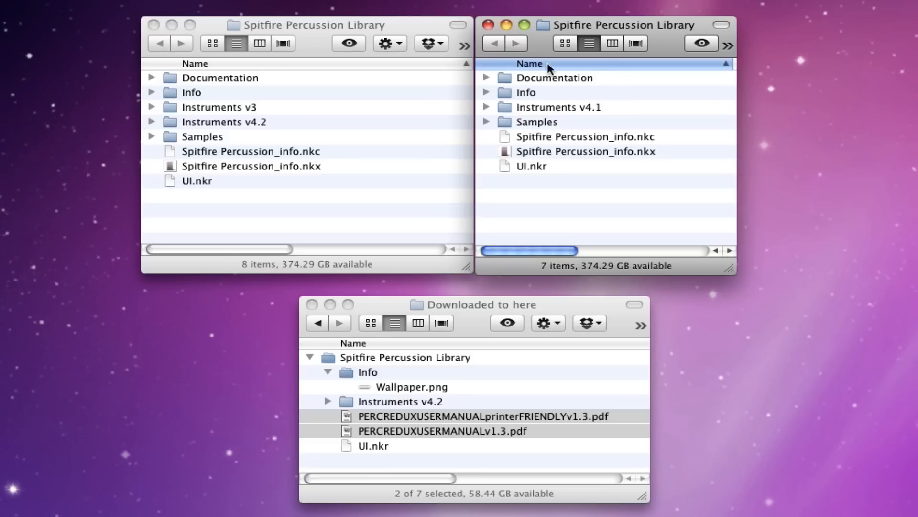
mouse_move(367, 404)
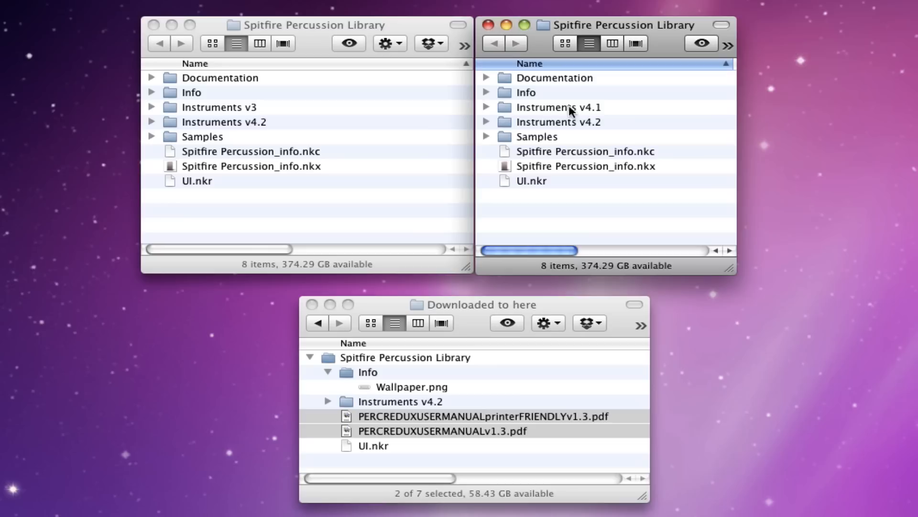
mouse_move(564, 121)
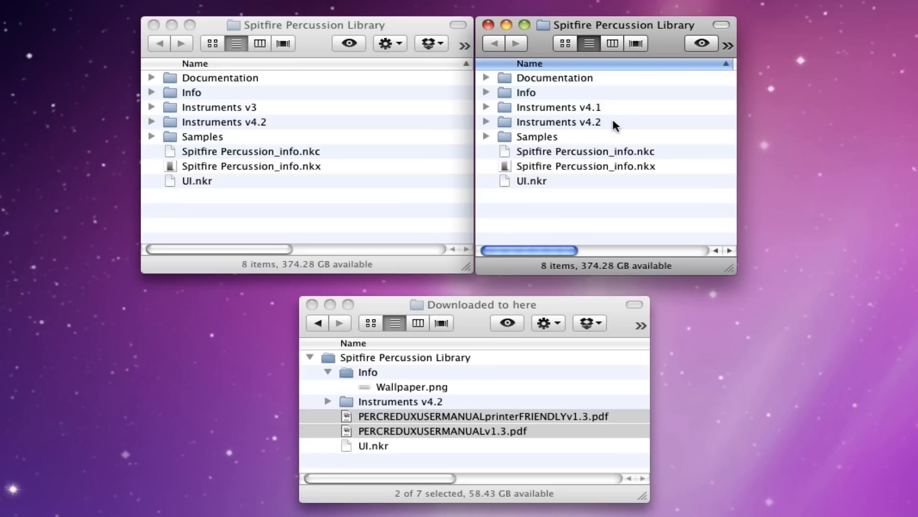
mouse_move(633, 229)
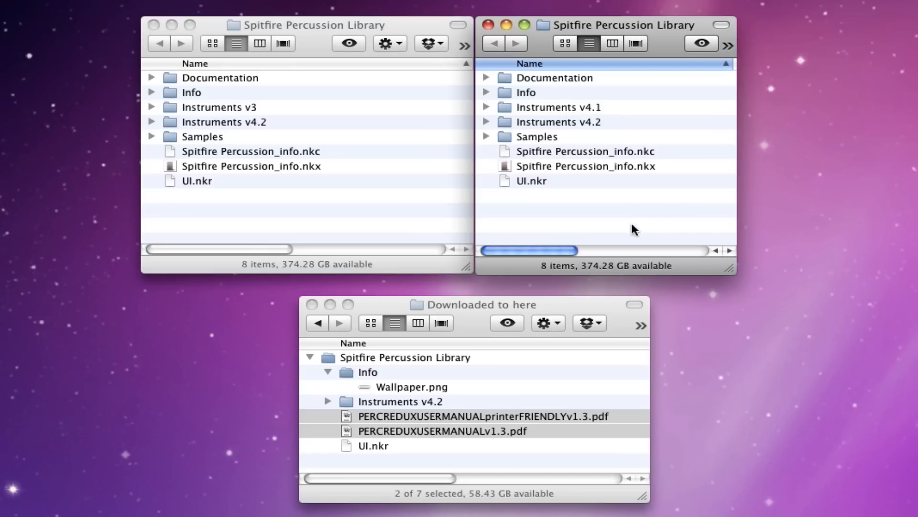
mouse_move(643, 210)
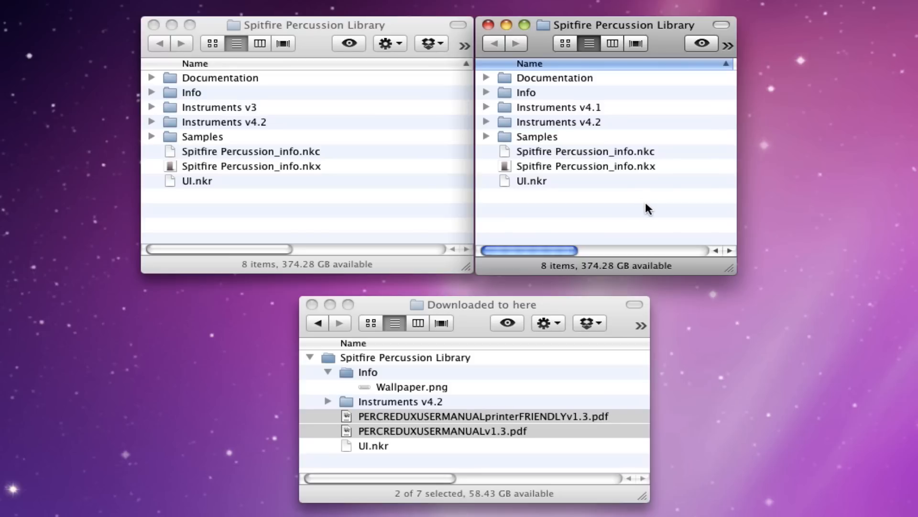
mouse_move(639, 213)
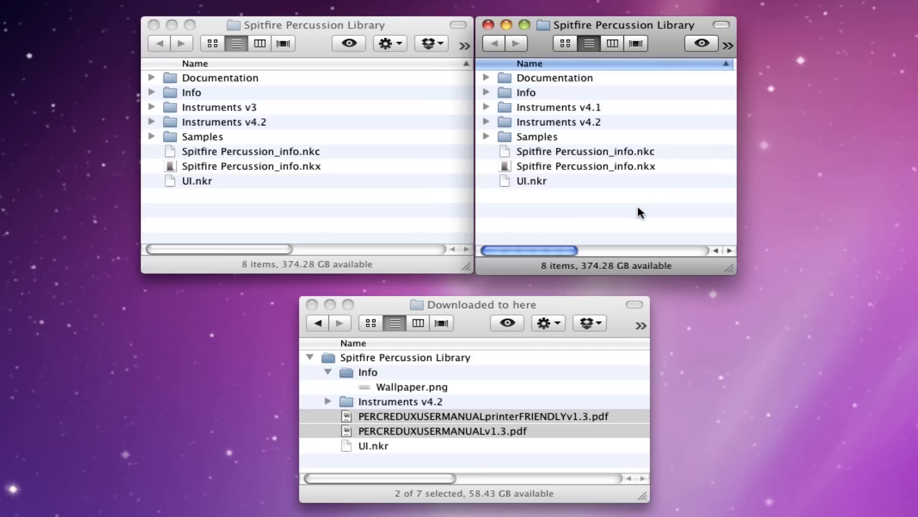
mouse_move(661, 146)
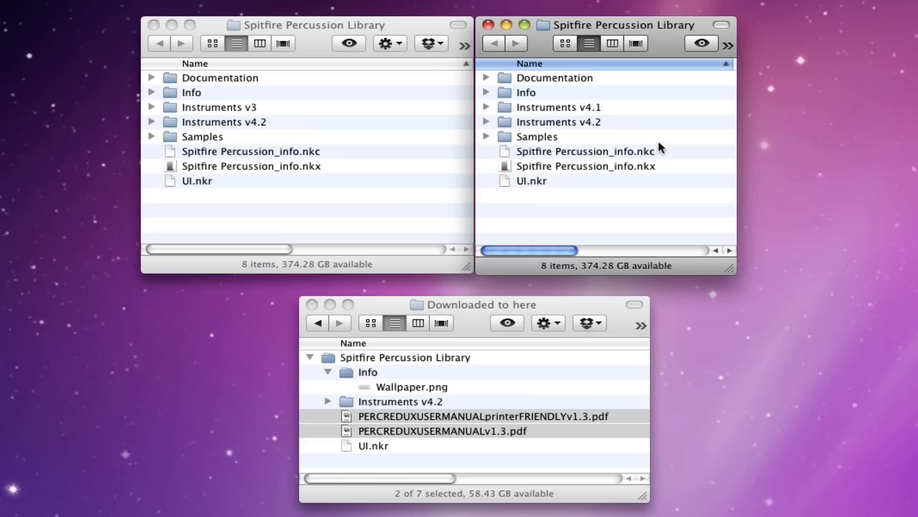
mouse_move(698, 193)
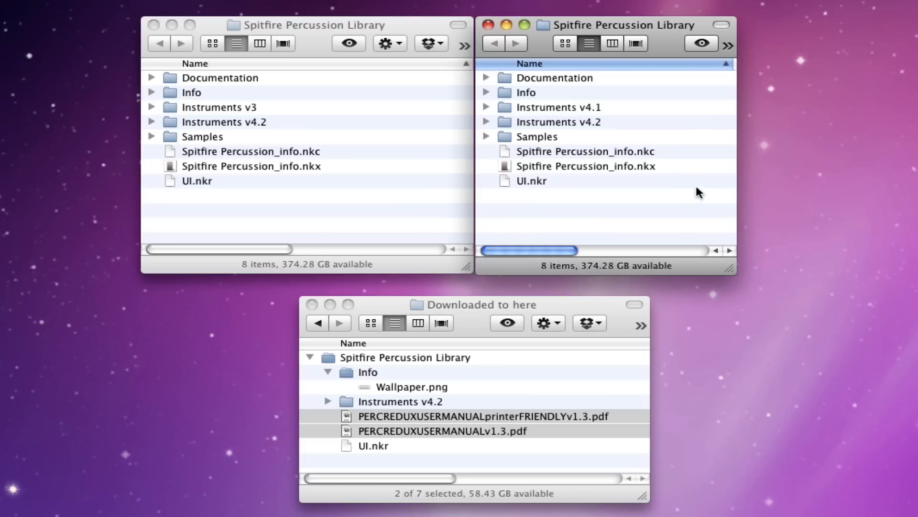
mouse_move(670, 200)
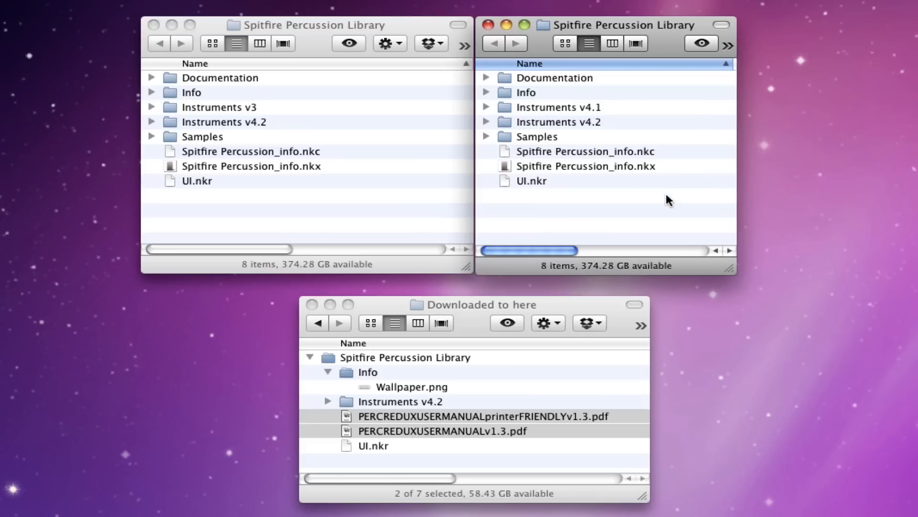
mouse_move(651, 205)
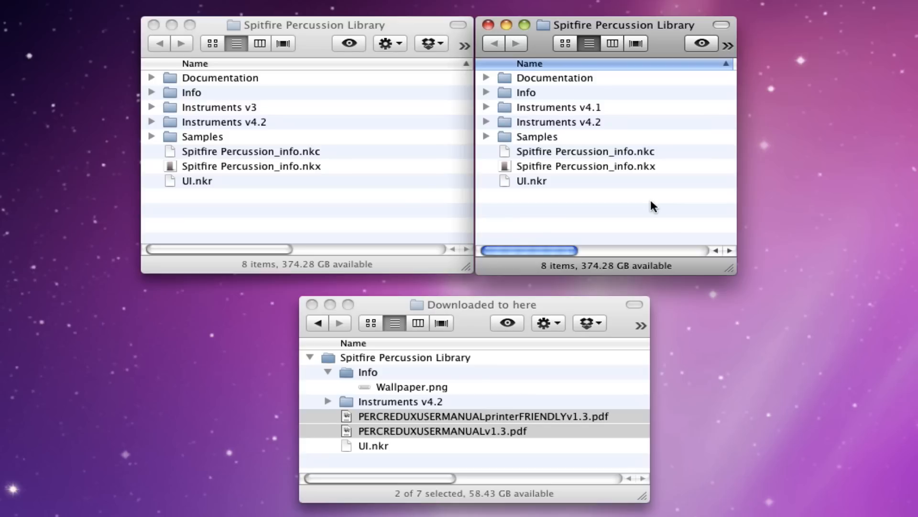
mouse_move(676, 197)
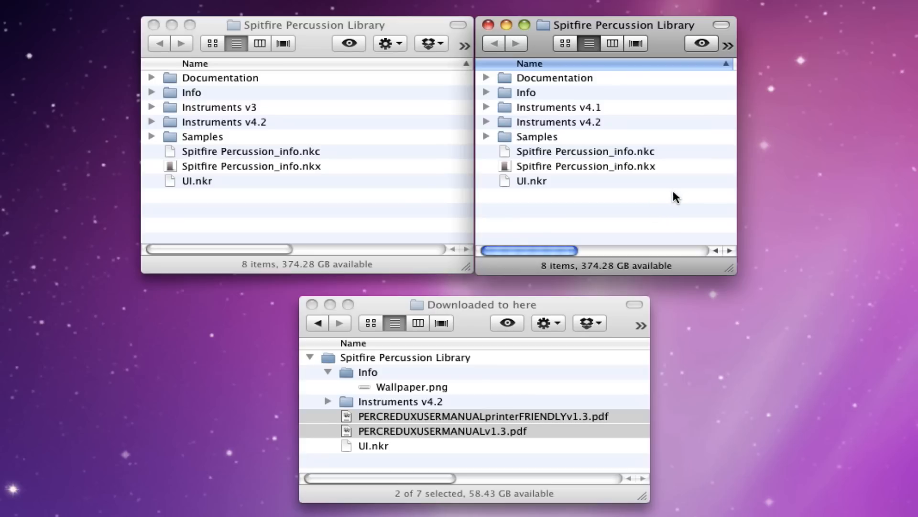
mouse_move(685, 57)
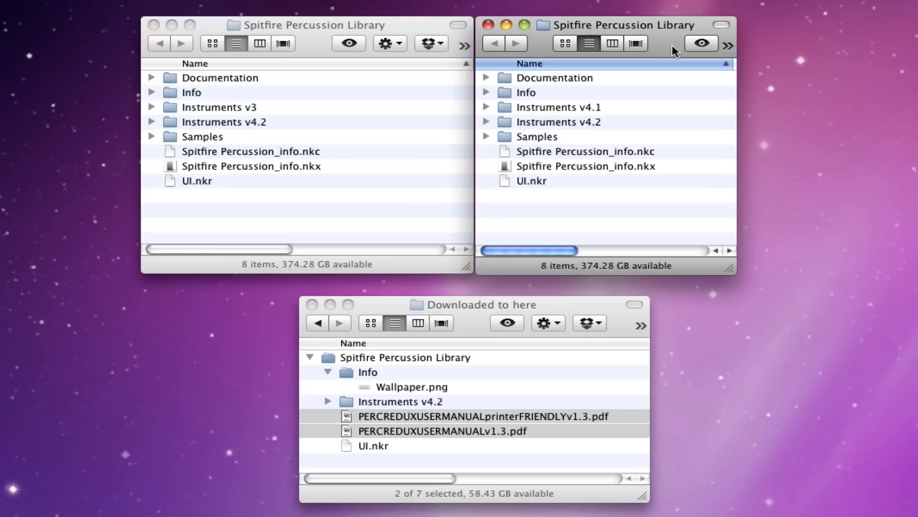
mouse_move(659, 116)
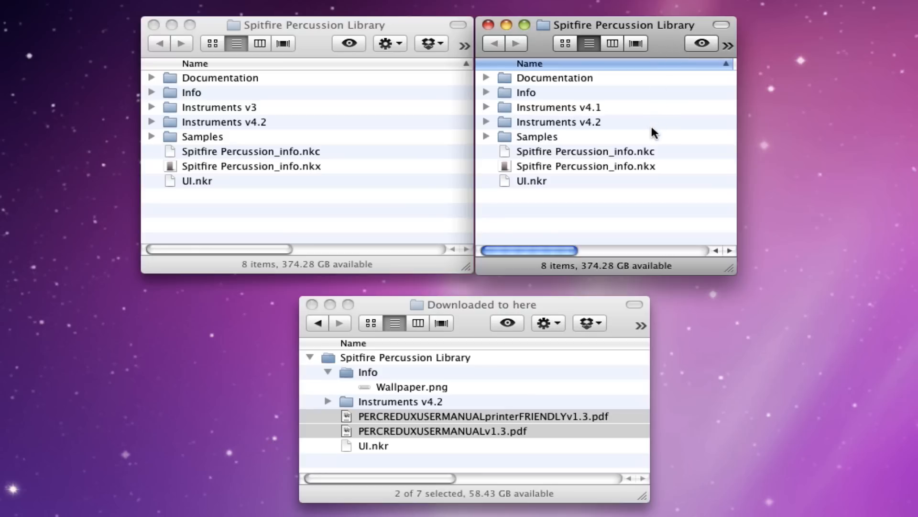
mouse_move(688, 200)
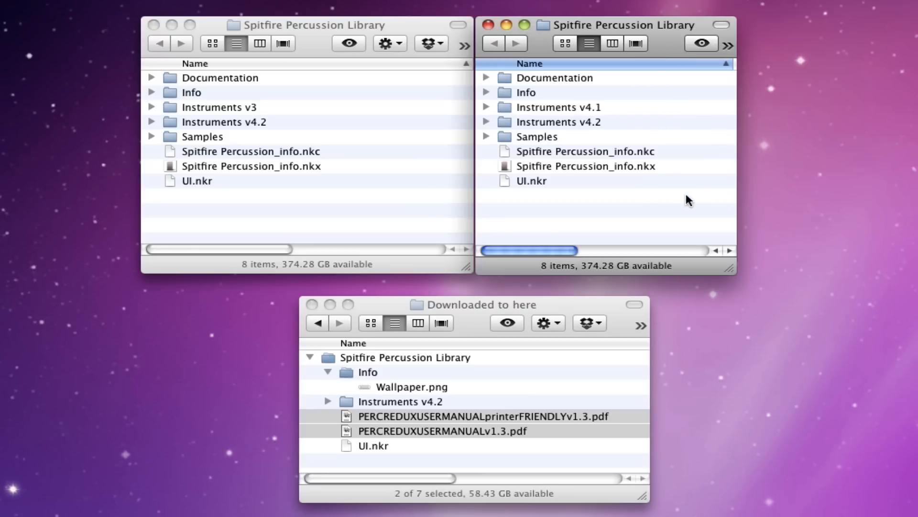
mouse_move(704, 276)
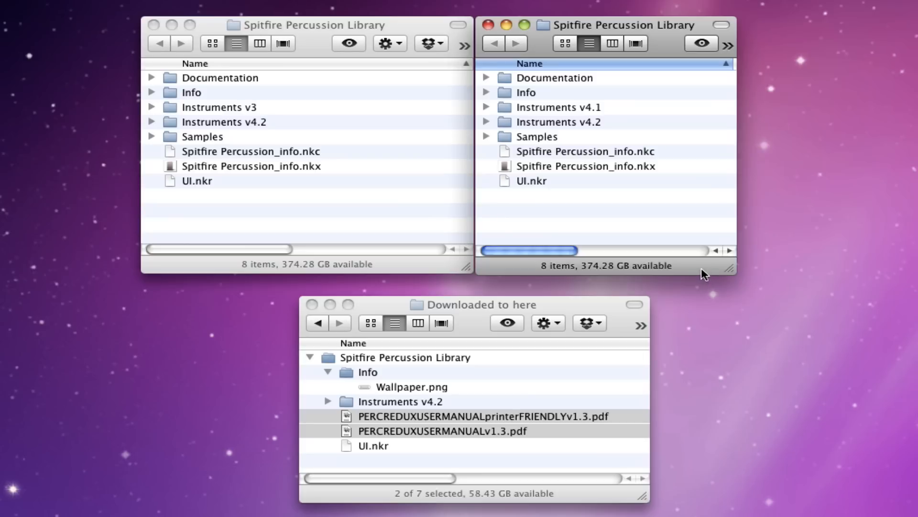